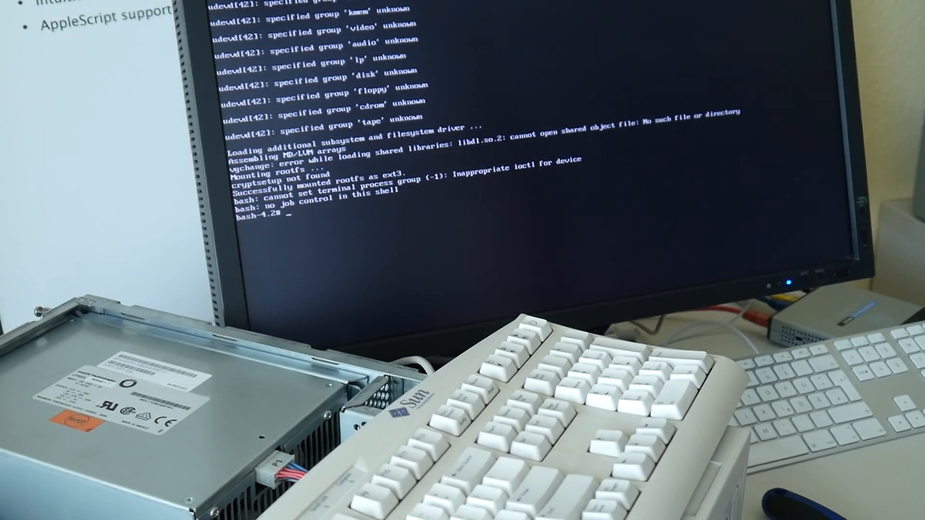
text(date)
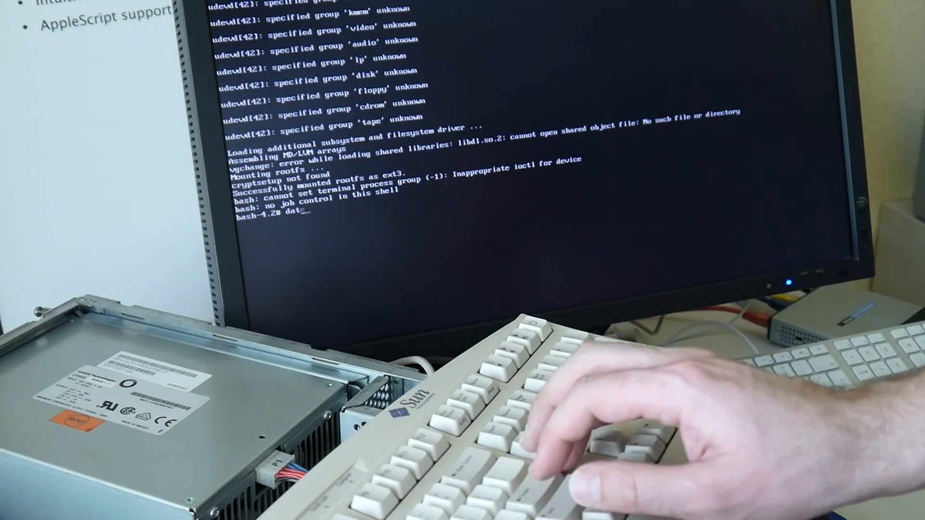